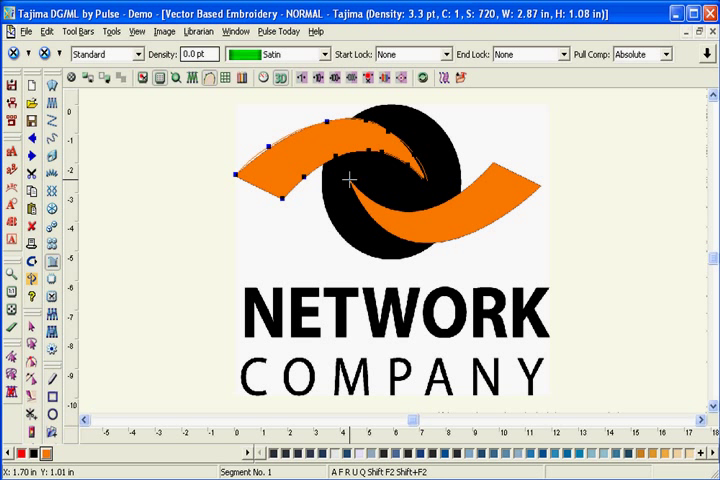
{"action": "mouse_move", "coordinate": [430, 239]}
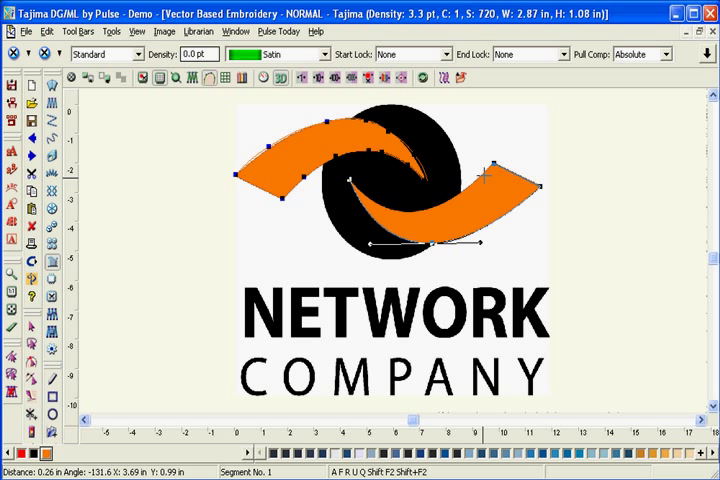
{"action": "mouse_move", "coordinate": [438, 207]}
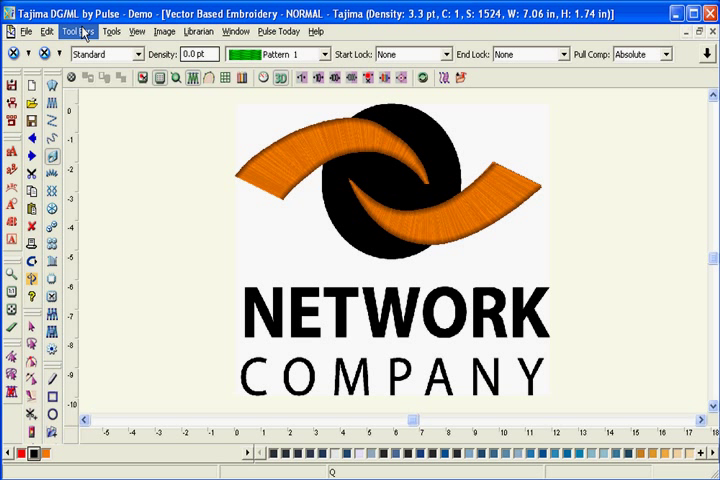
Step: Auto-trace the black circle behind the orange swooshes into a dashed embroidery outline
{"action": "left_click", "coordinate": [79, 31]}
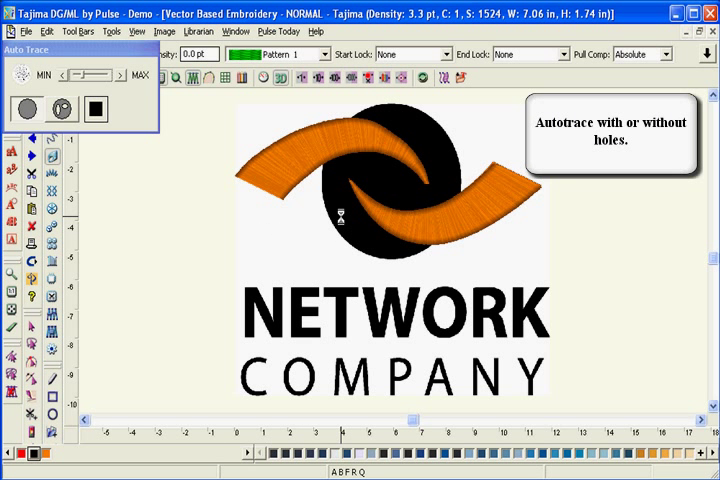
{"action": "left_click", "coordinate": [94, 109]}
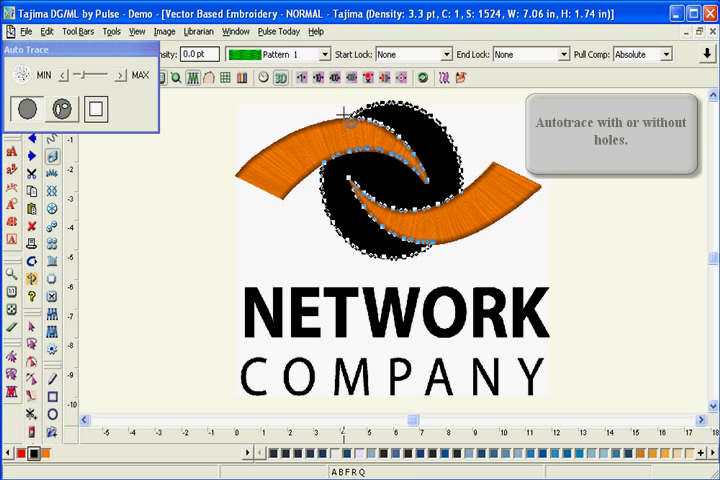